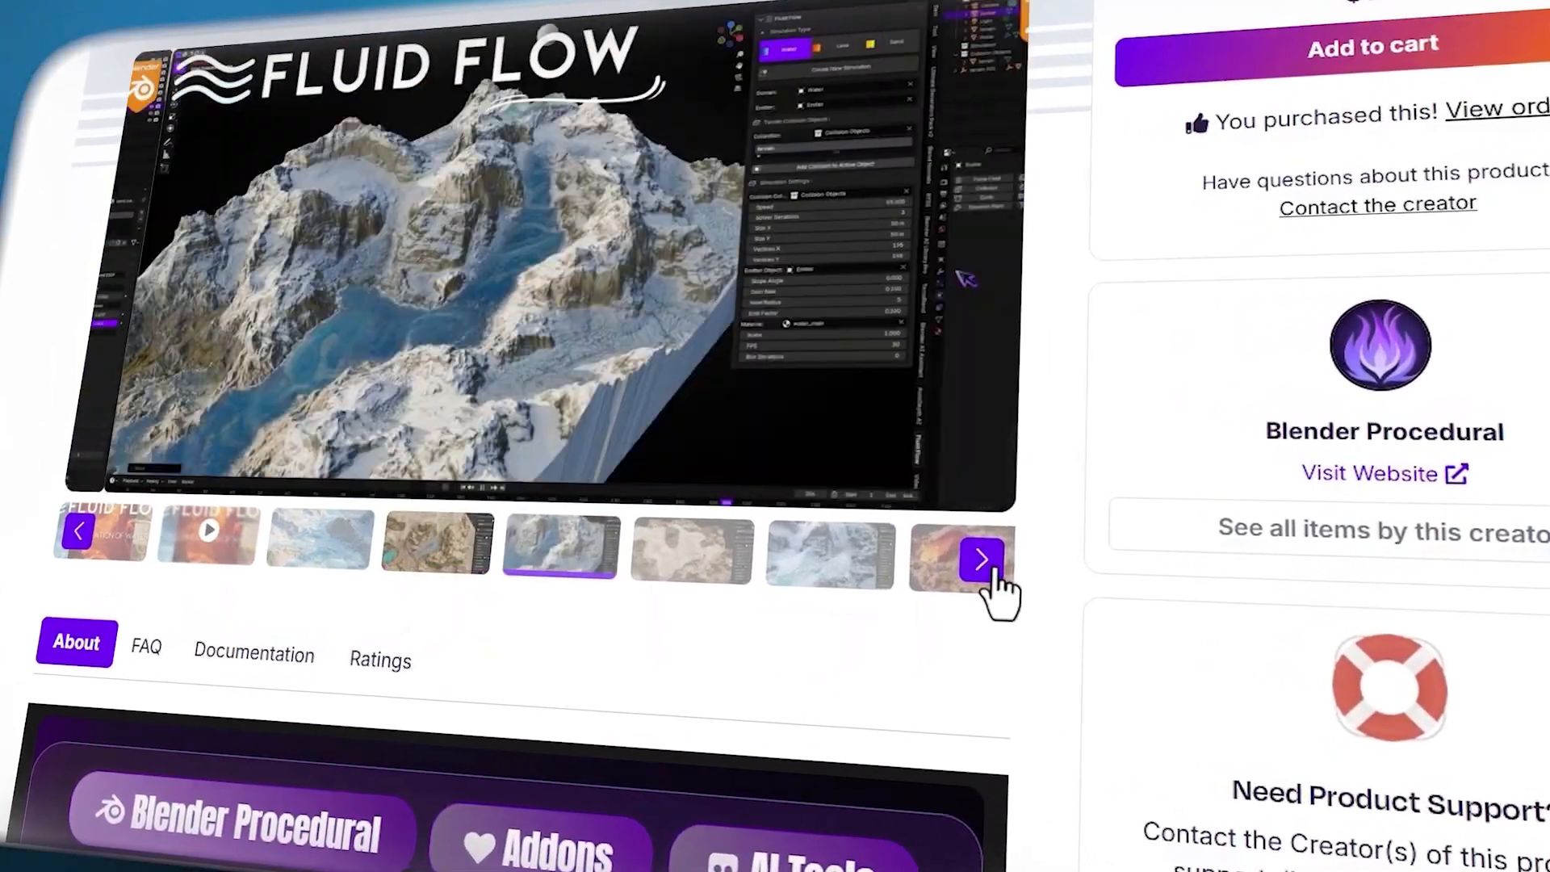
# Scroll the Fluid Flow product page past the gallery to the Key Features section
pyautogui.scroll(-3)
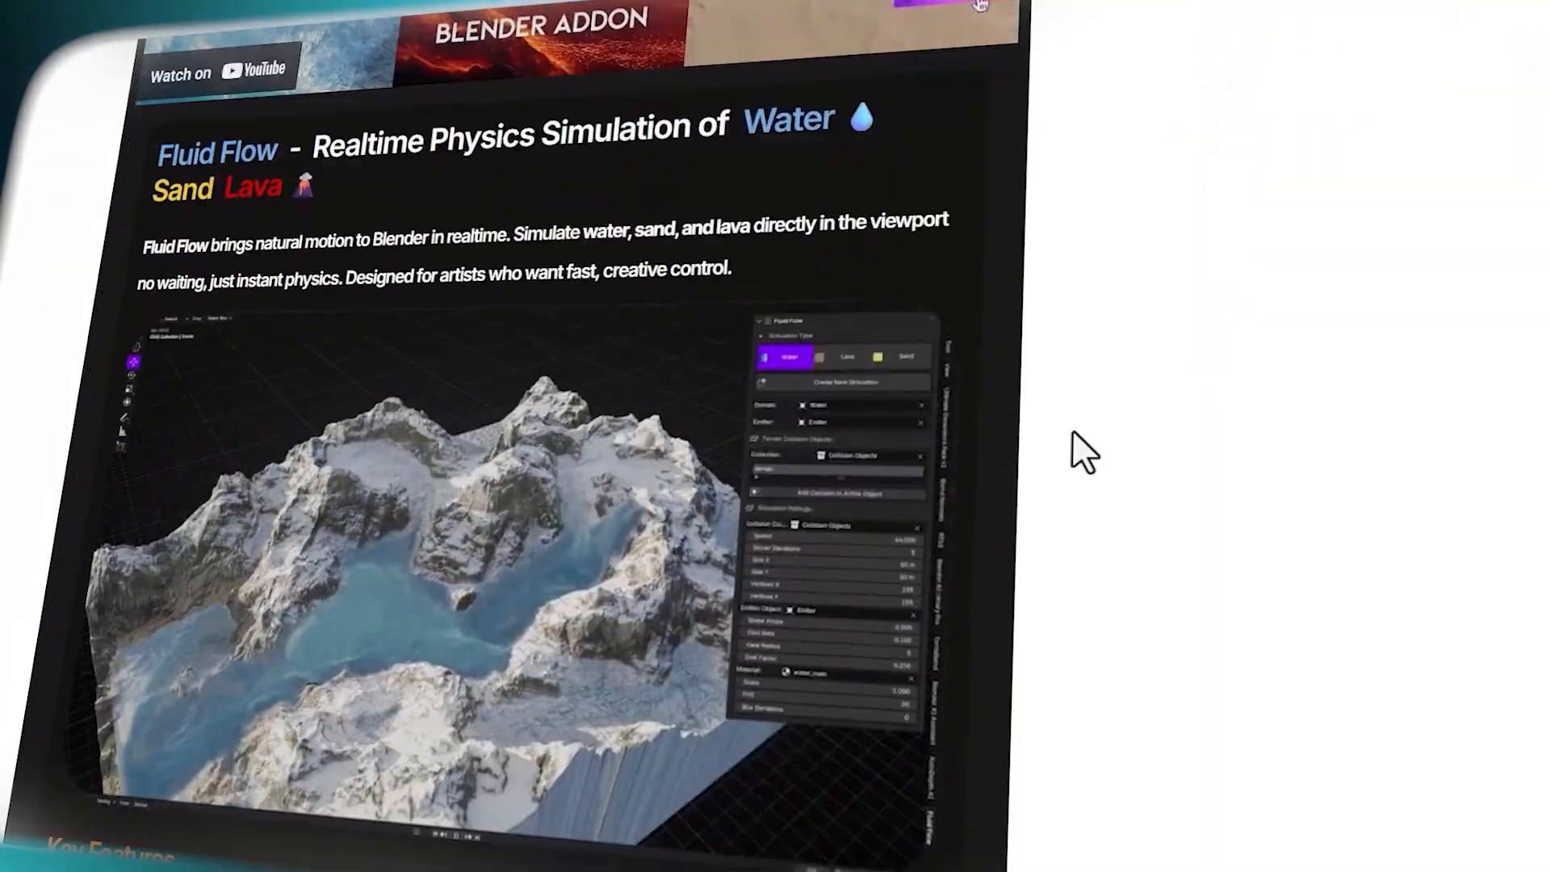
pyautogui.scroll(-3)
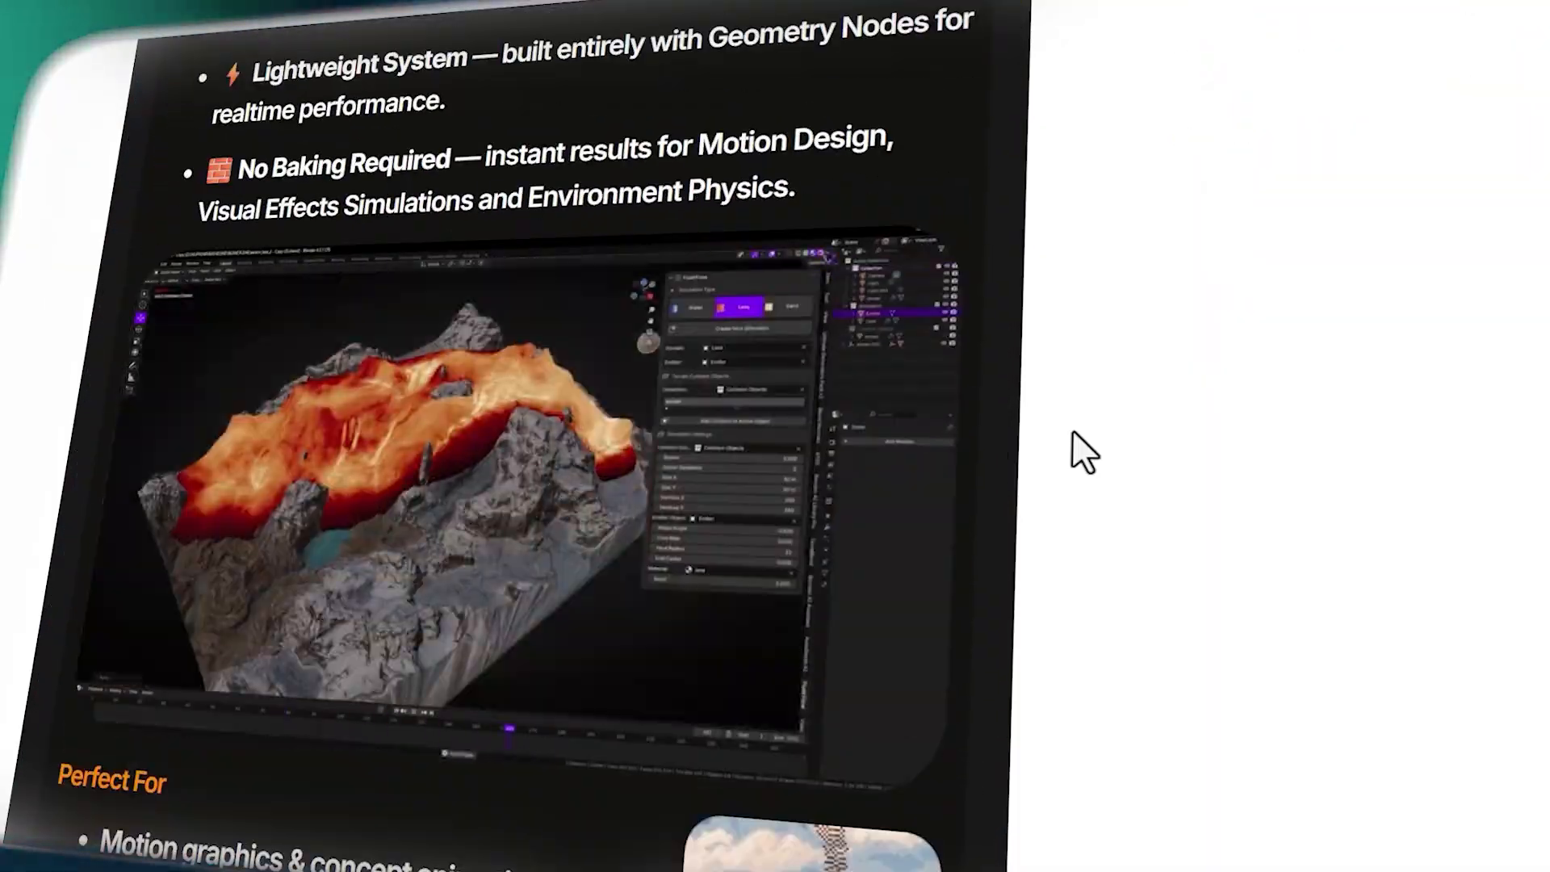
pyautogui.scroll(-3)
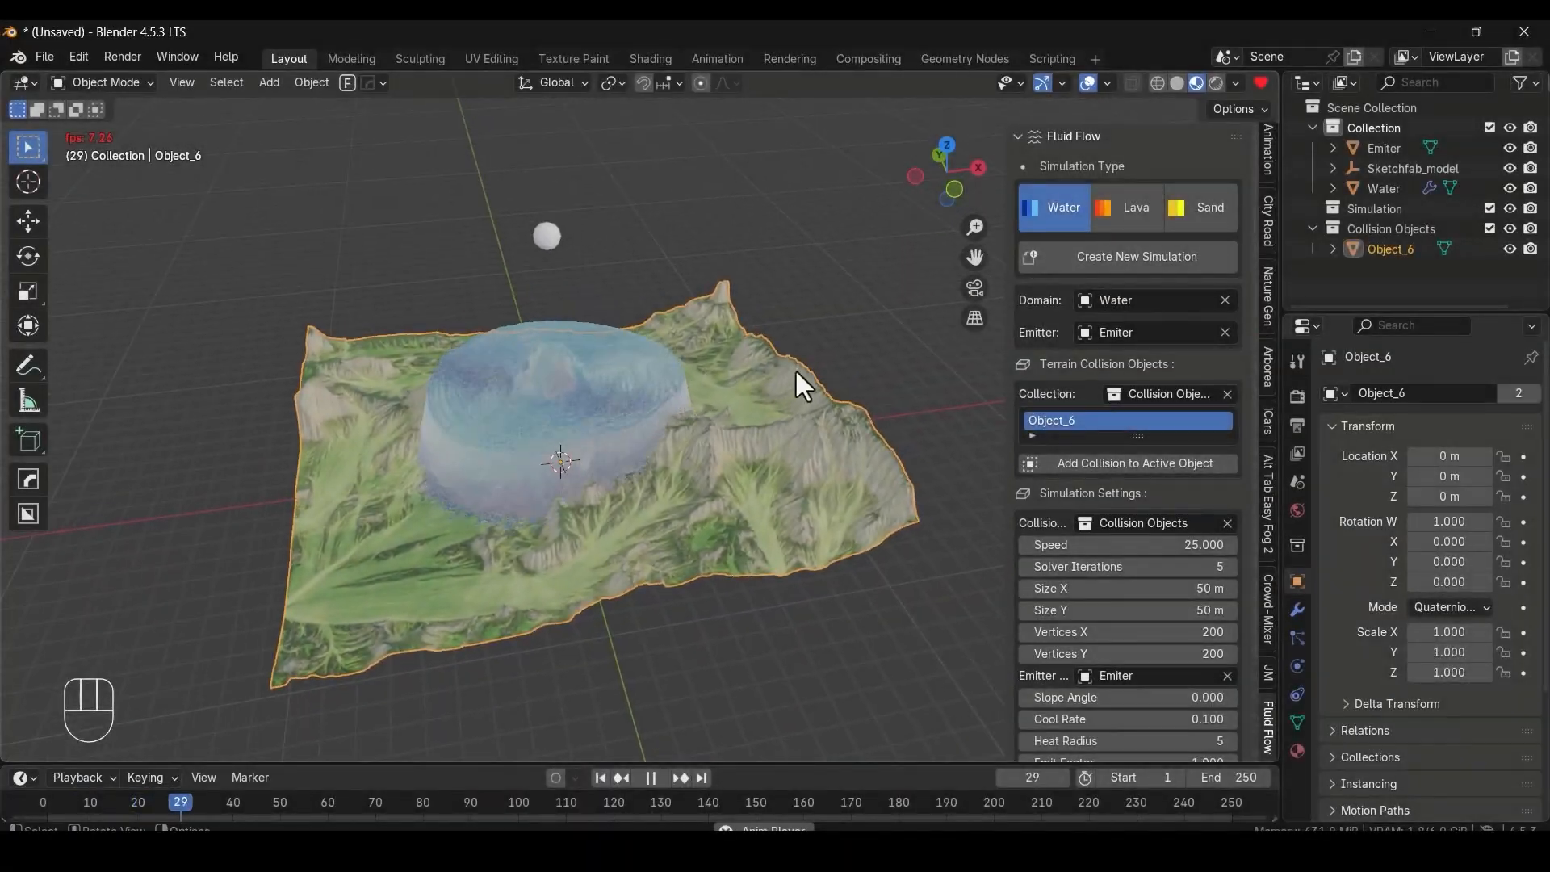
# Import scene.gltf from the 3d folder as a glTF 2.0 terrain model
pyautogui.click(653, 779)
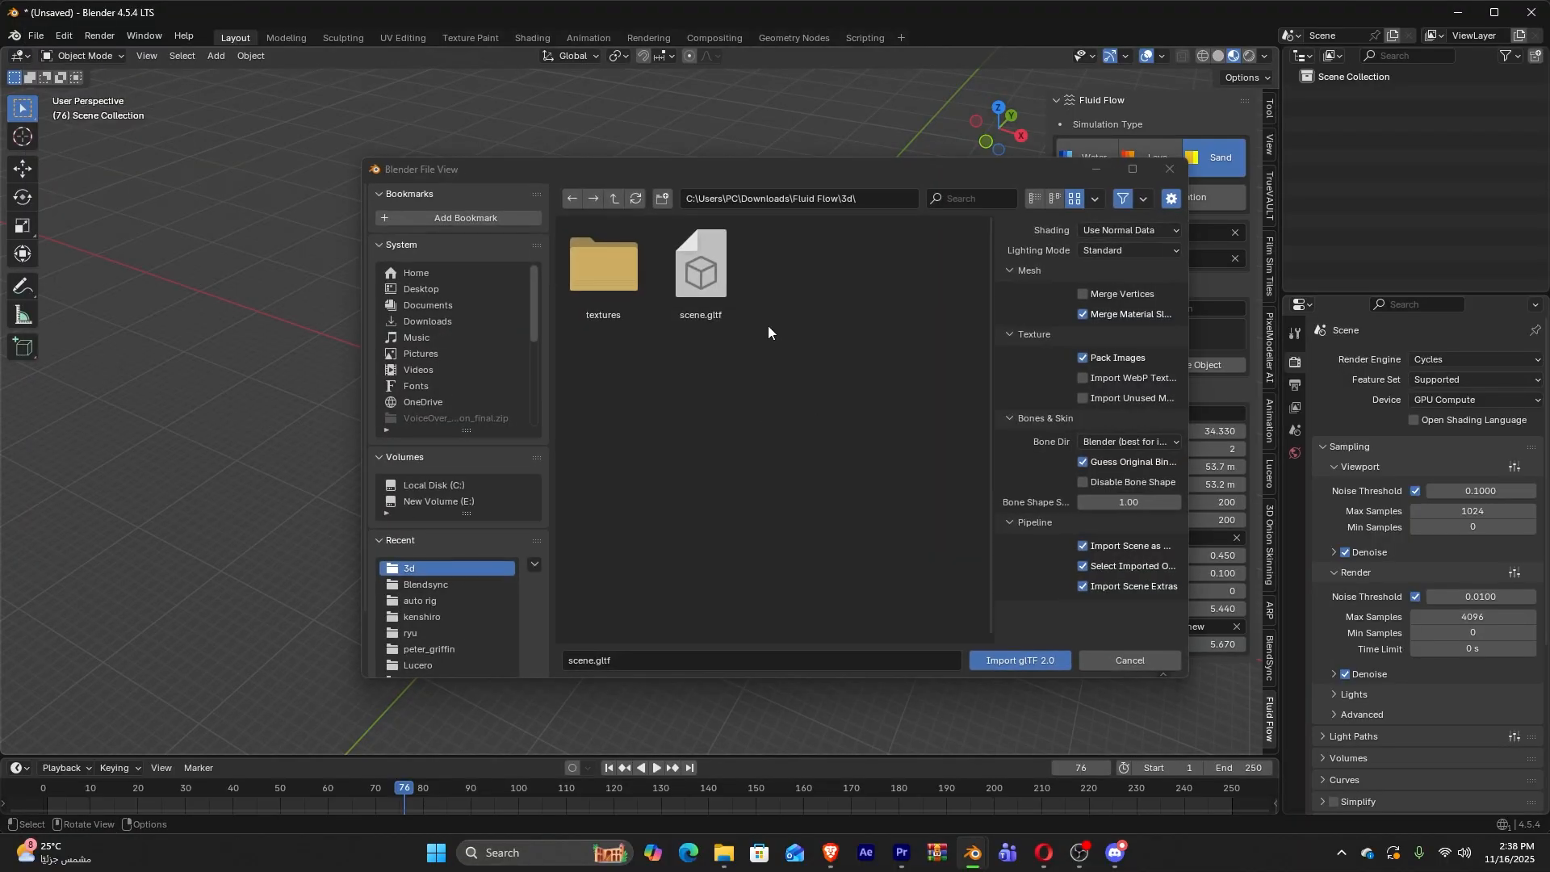
pyautogui.click(1020, 660)
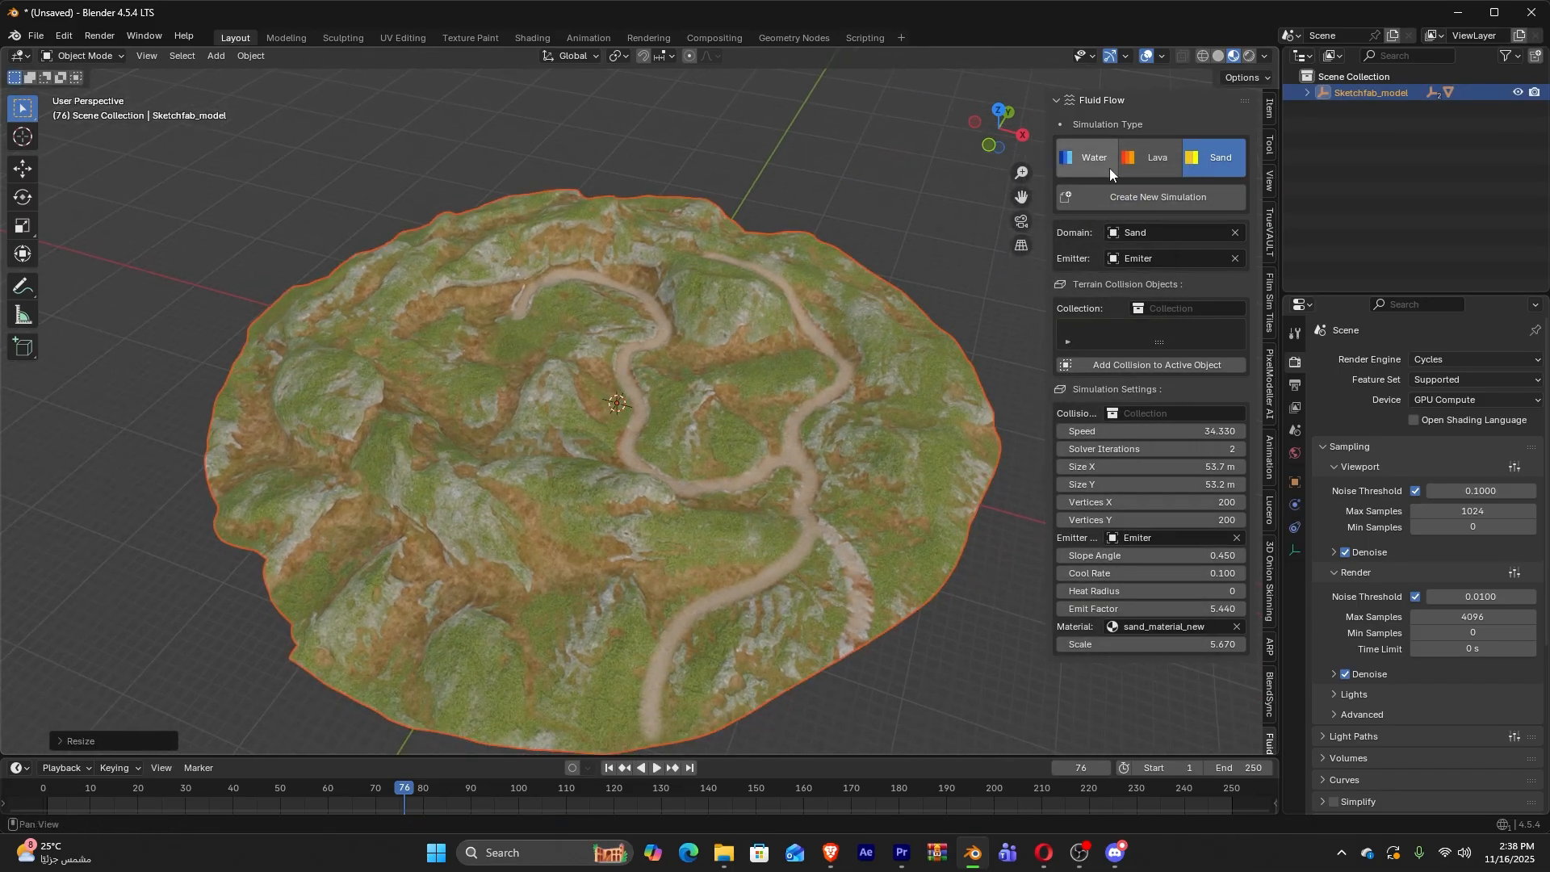
# Create a Lava simulation with low.001 as the collision object
pyautogui.click(1151, 158)
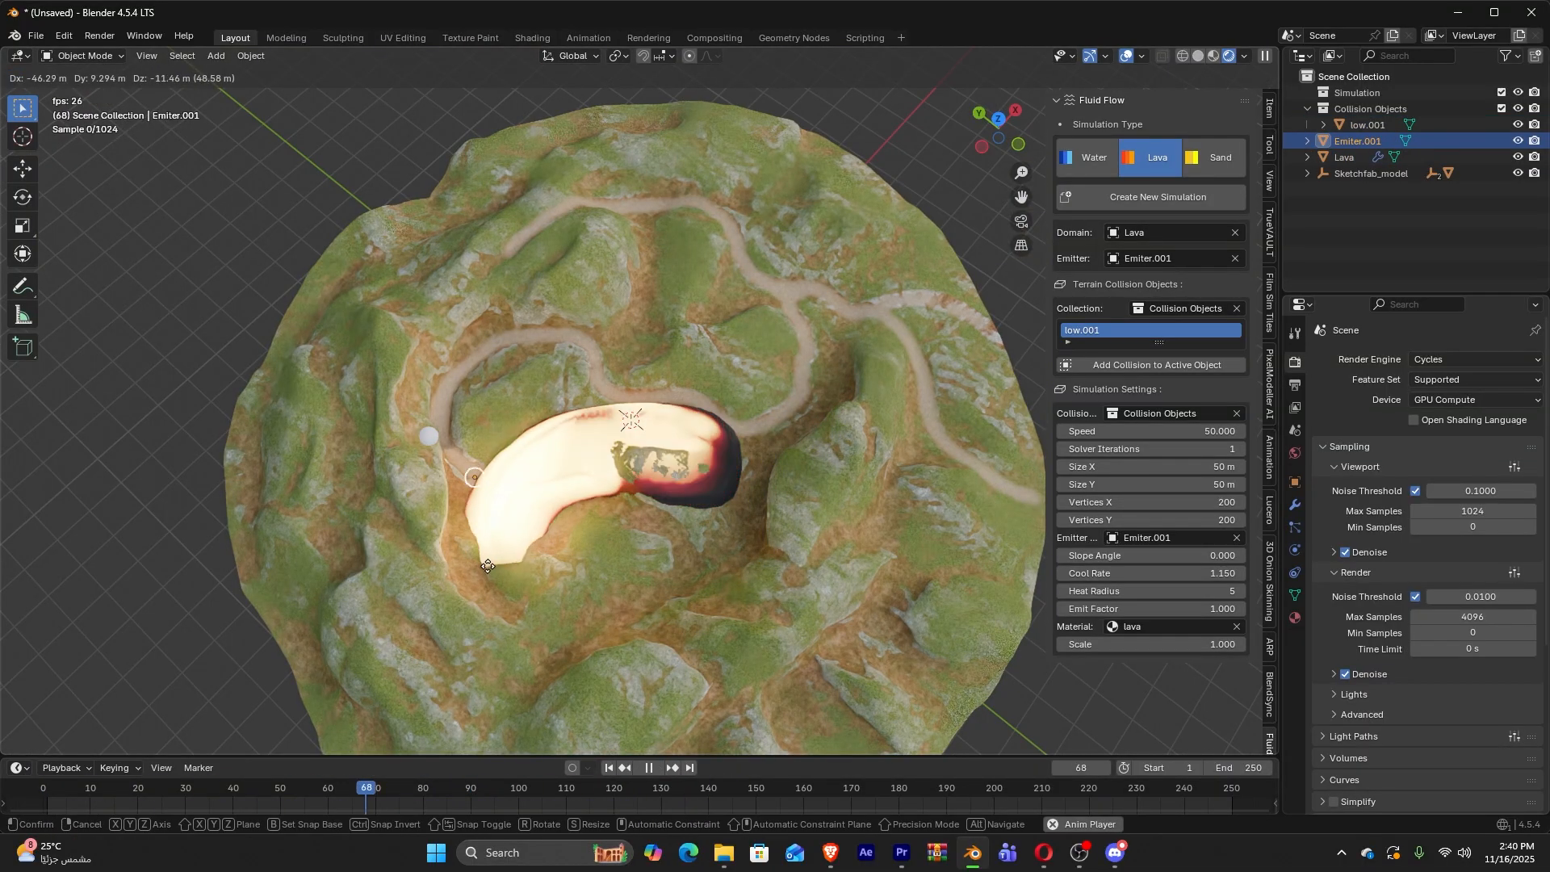
# Create a Water simulation with its emitter near the terrain centre
pyautogui.click(649, 767)
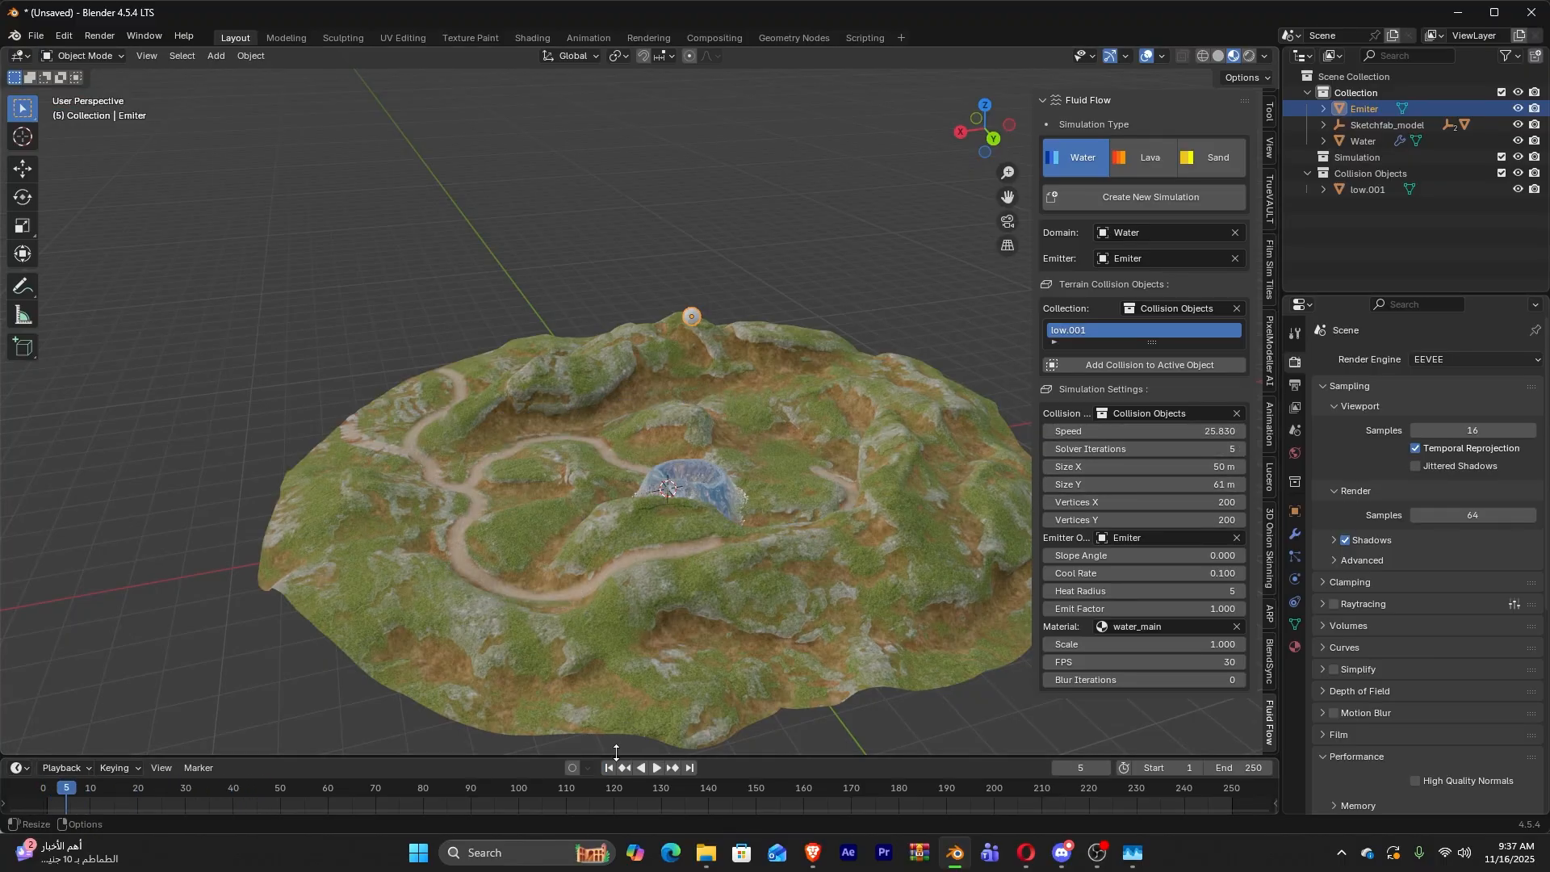
# Run the lava simulation, then switch to Water and flood the basin
pyautogui.click(656, 768)
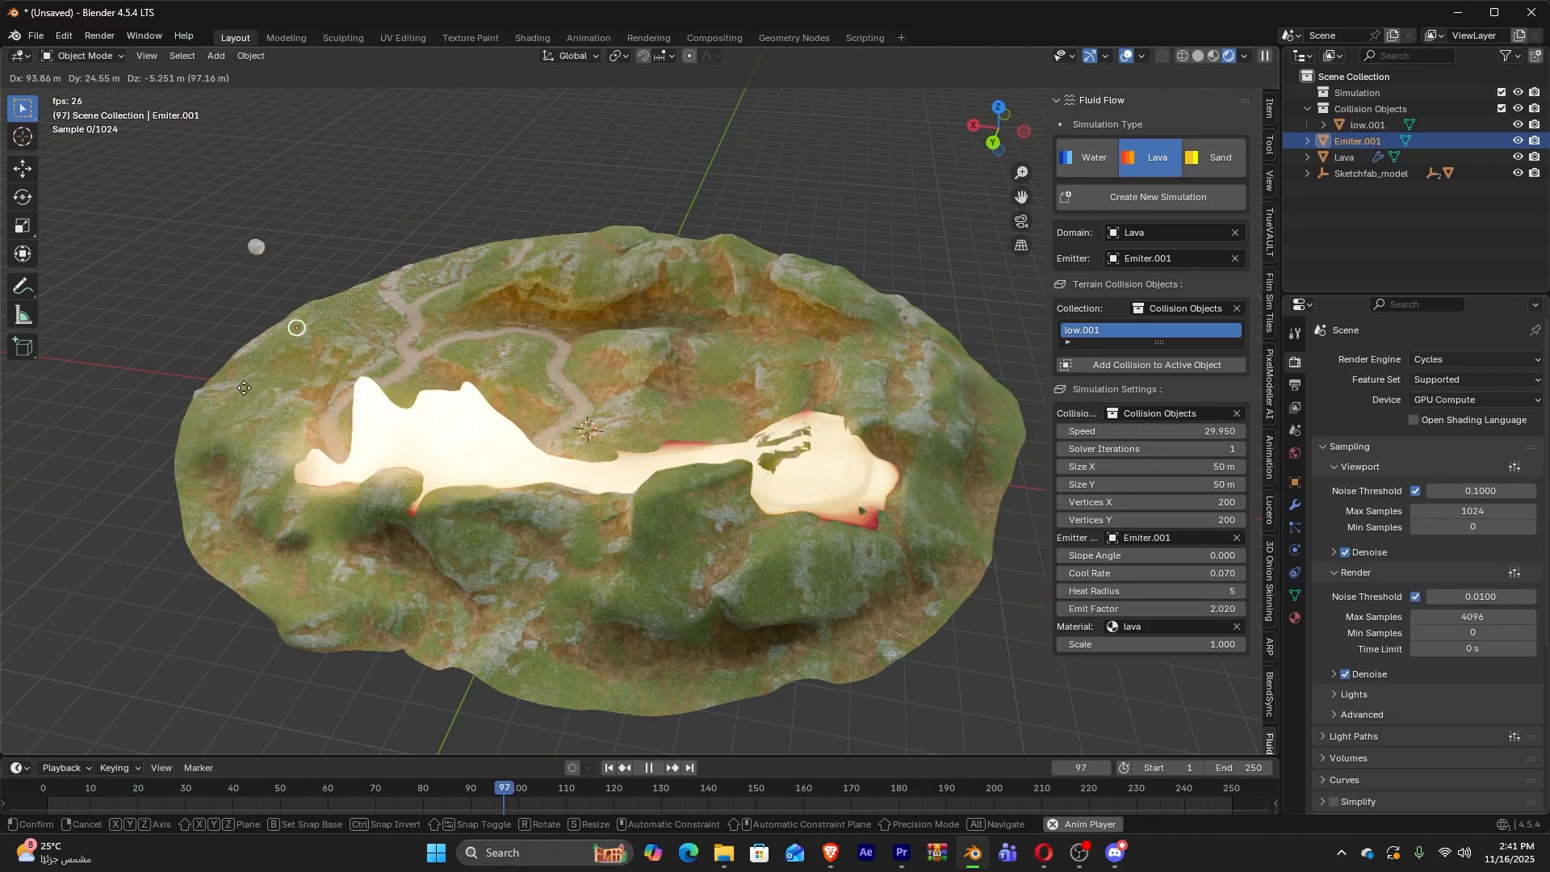
pyautogui.click(1063, 157)
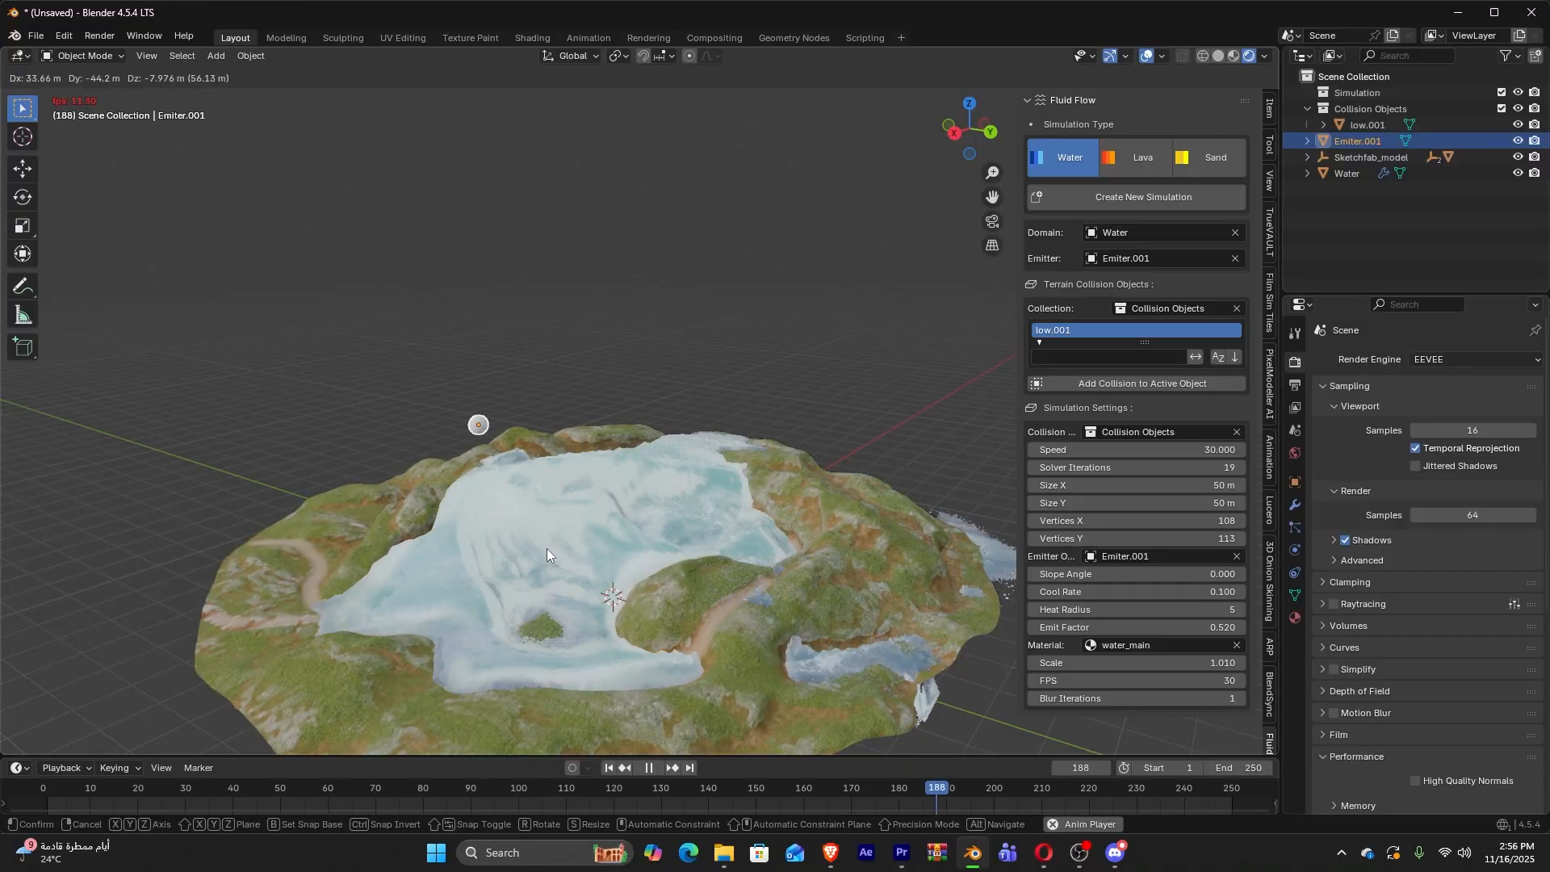
# Open the square terrain scene with the Emiter and Water objects and no collision objects
pyautogui.click(1474, 359)
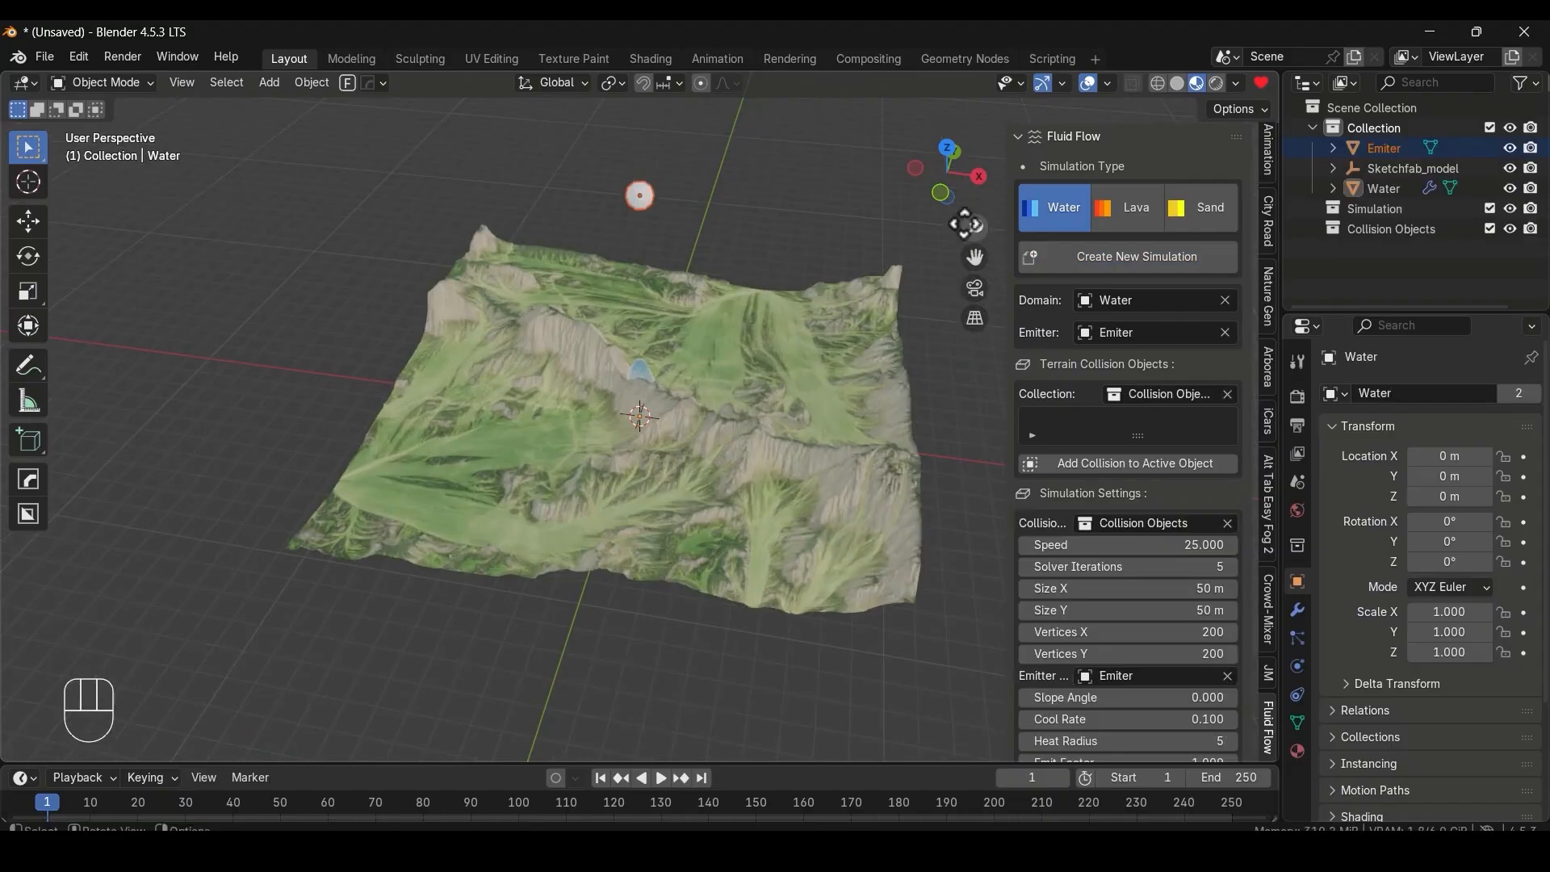
# Add the terrain as a collision object and play the water simulation
pyautogui.click(893, 523)
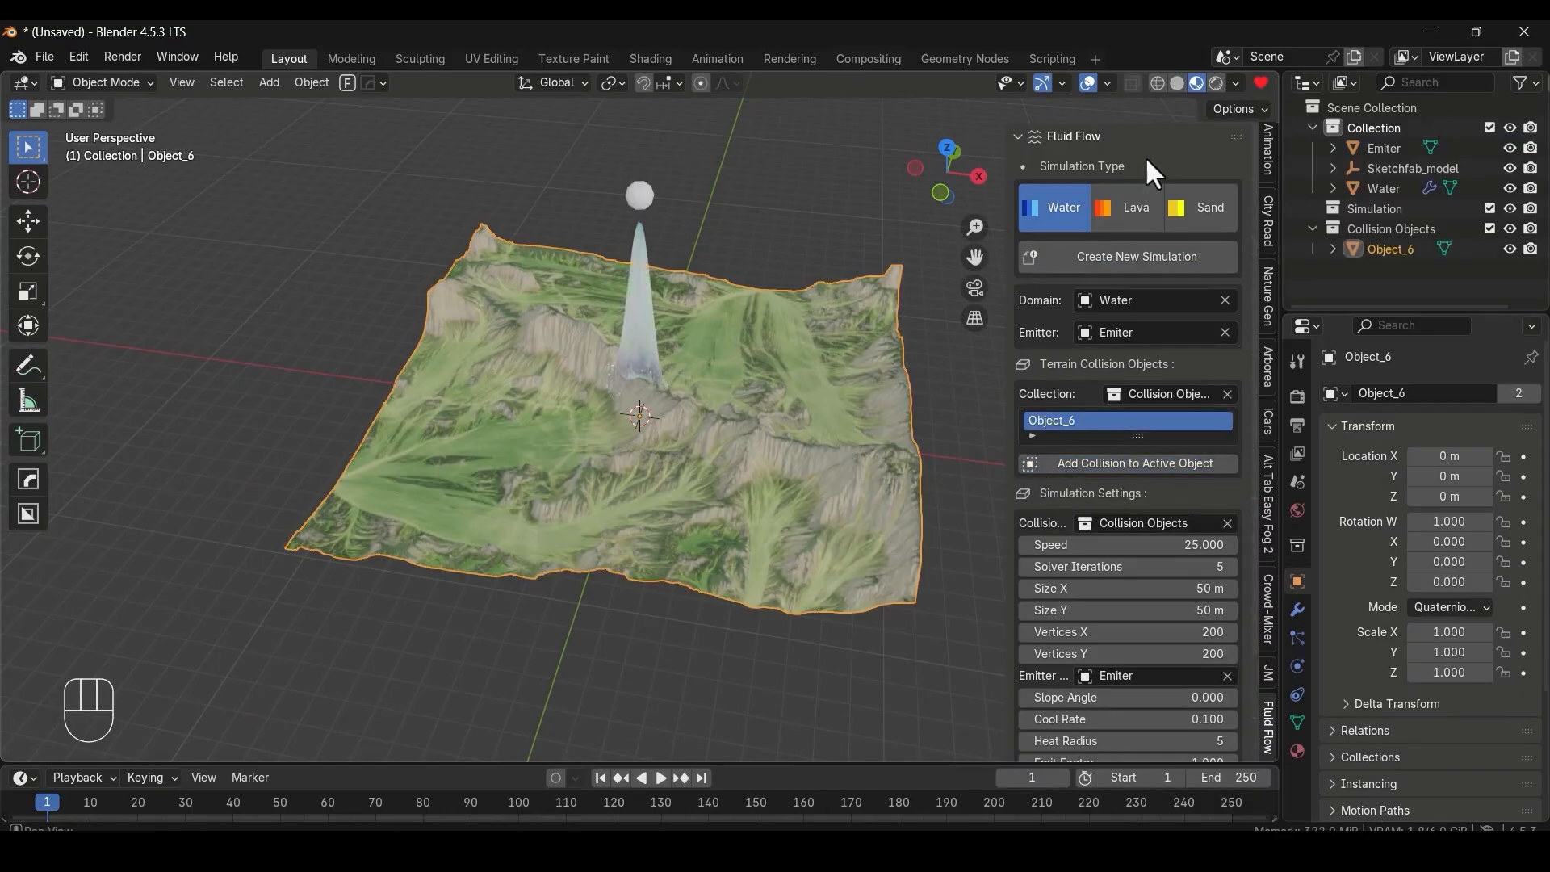
pyautogui.press('Space')
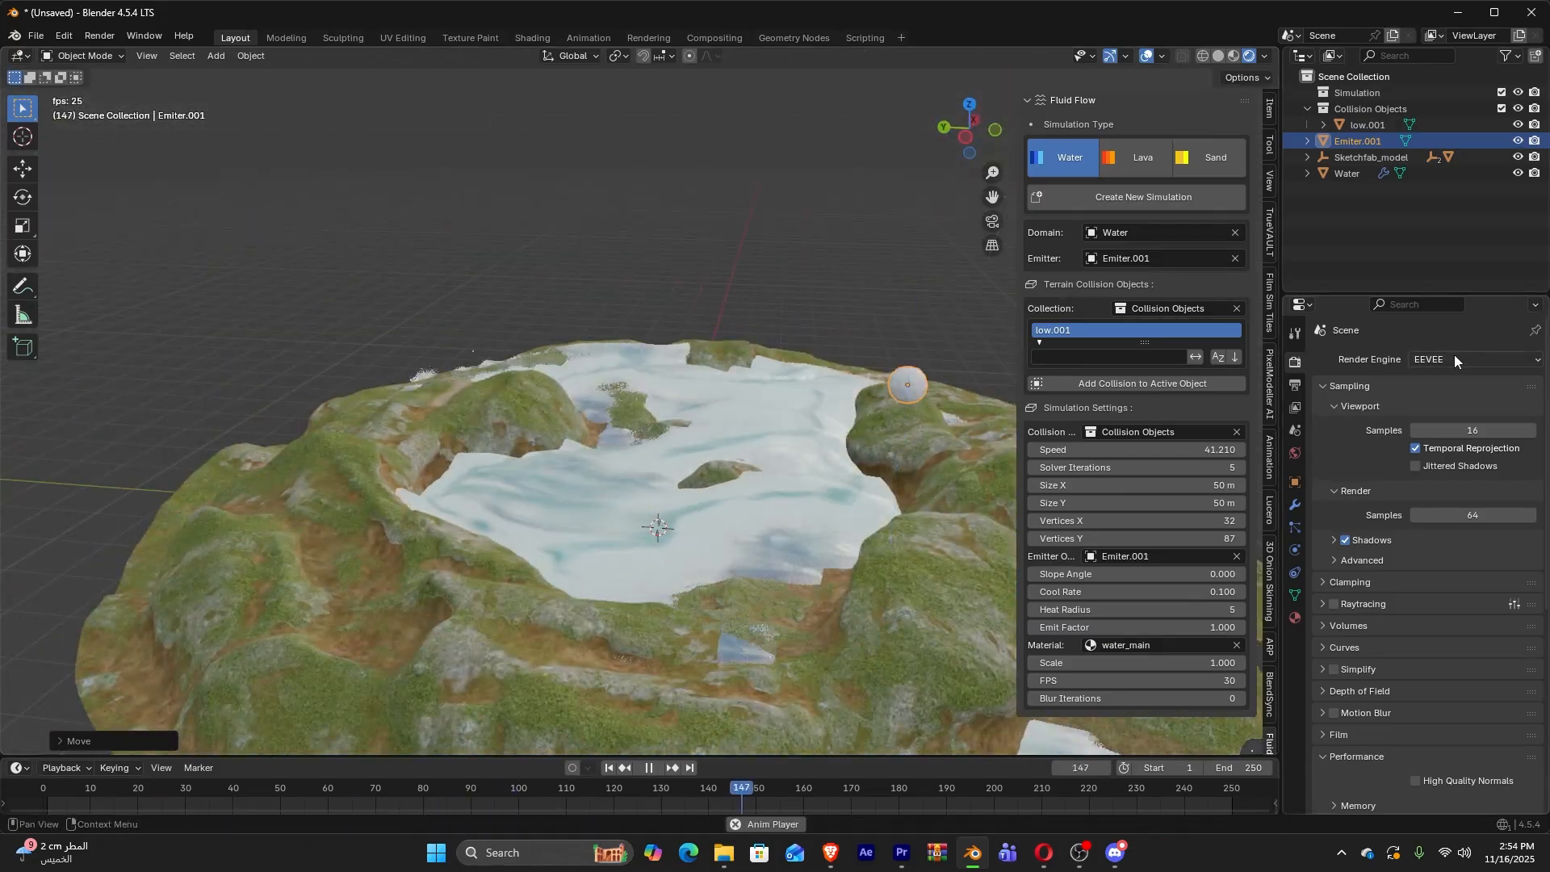
pyautogui.click(1473, 360)
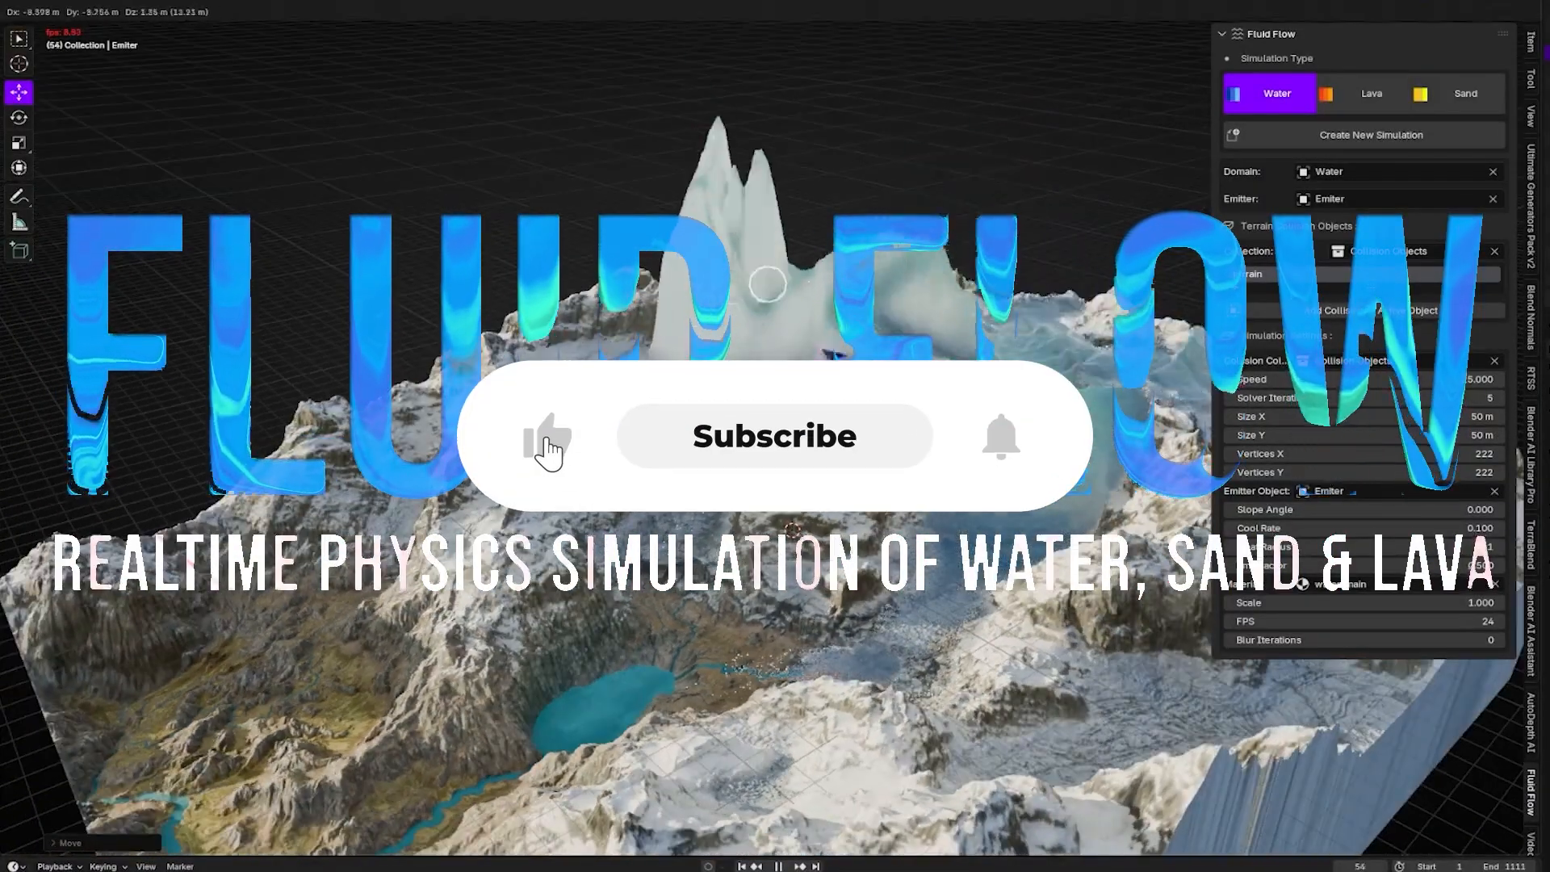
# Play the water simulation pouring from the snowy mountain peak into the valleys
pyautogui.click(777, 436)
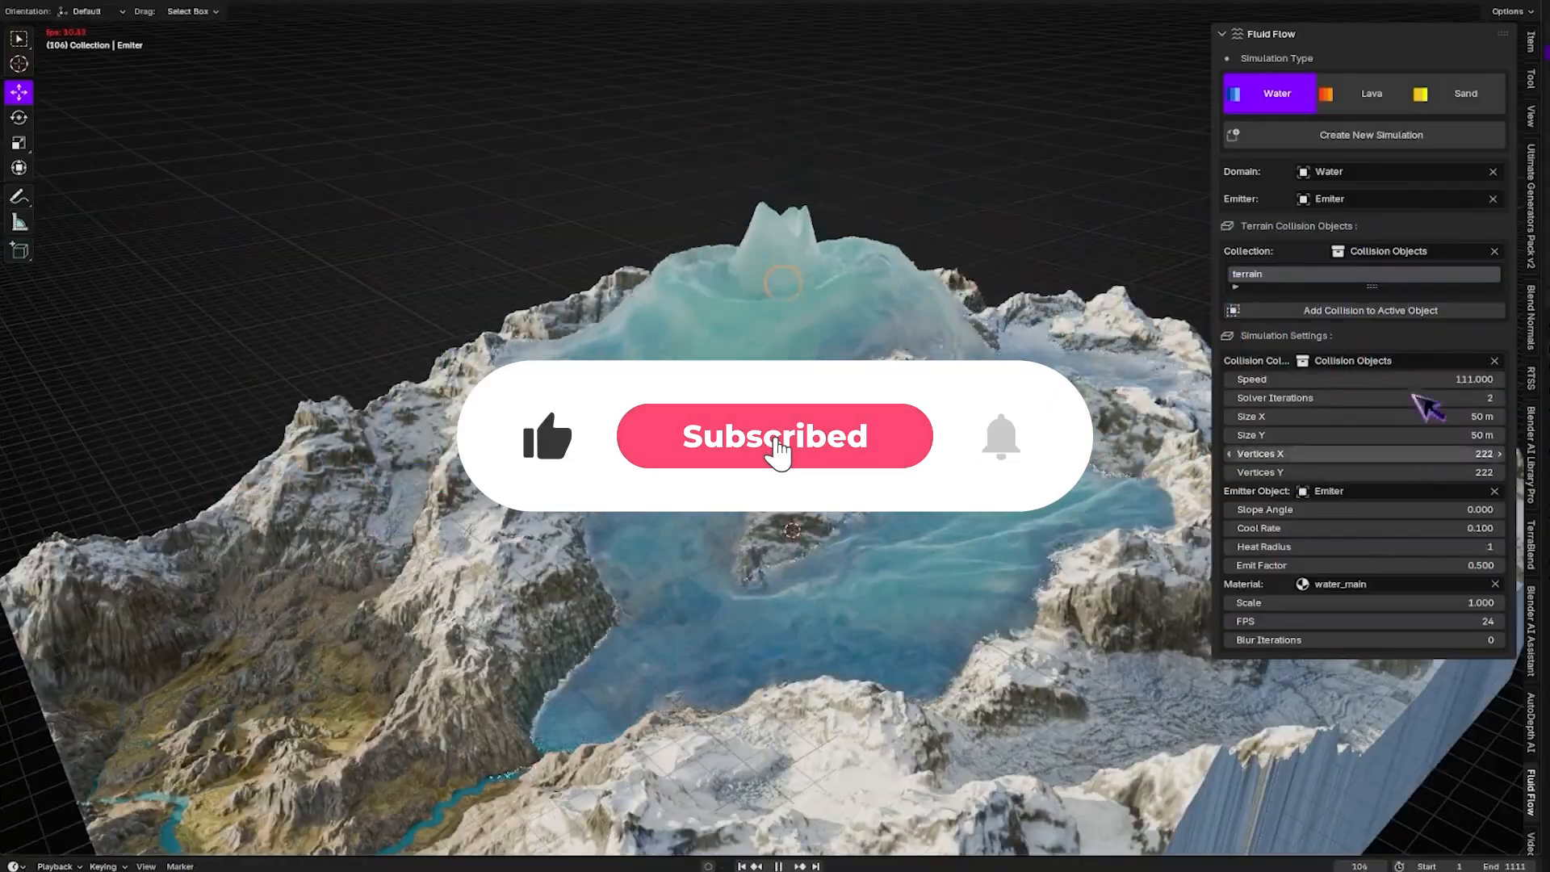